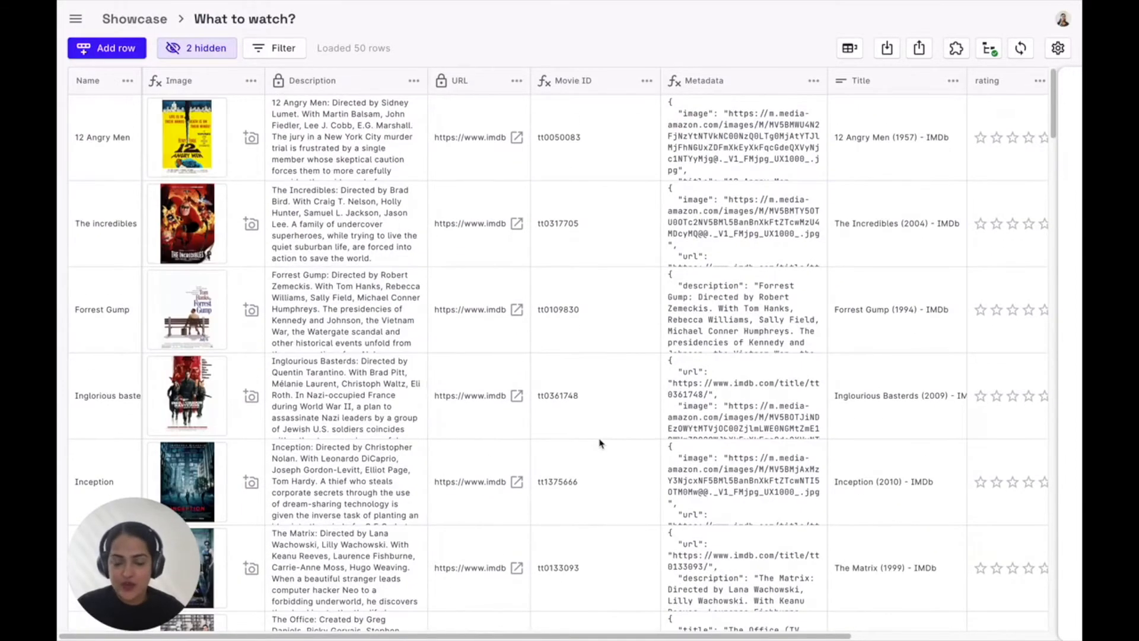
mouse_move(444, 209)
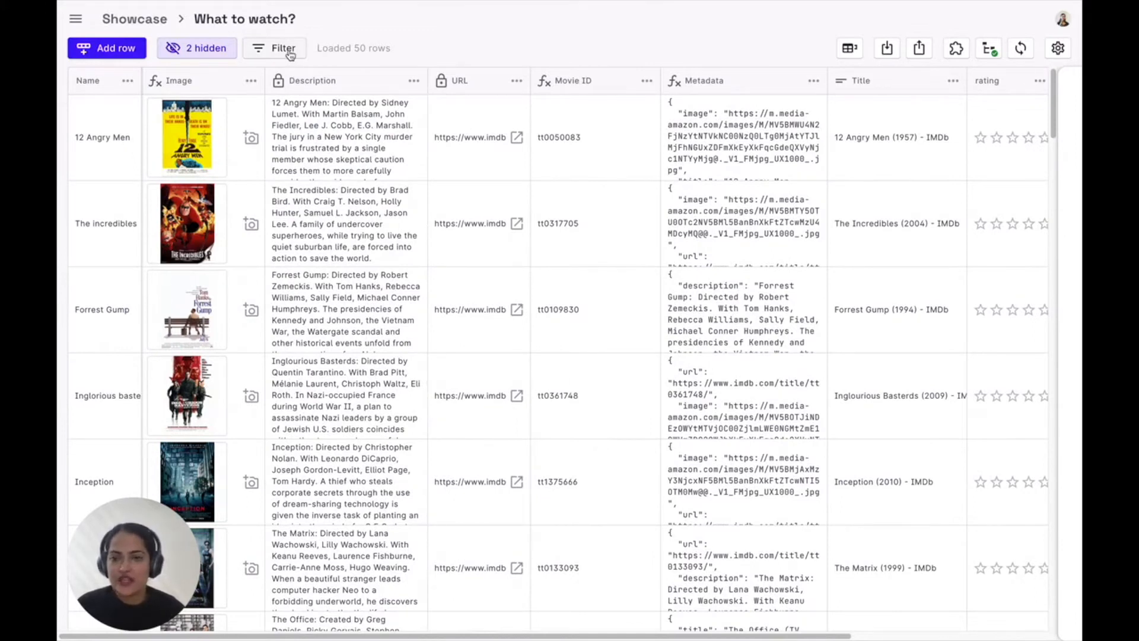
- Look over the table's filter, import and export options without changing anything
click(282, 47)
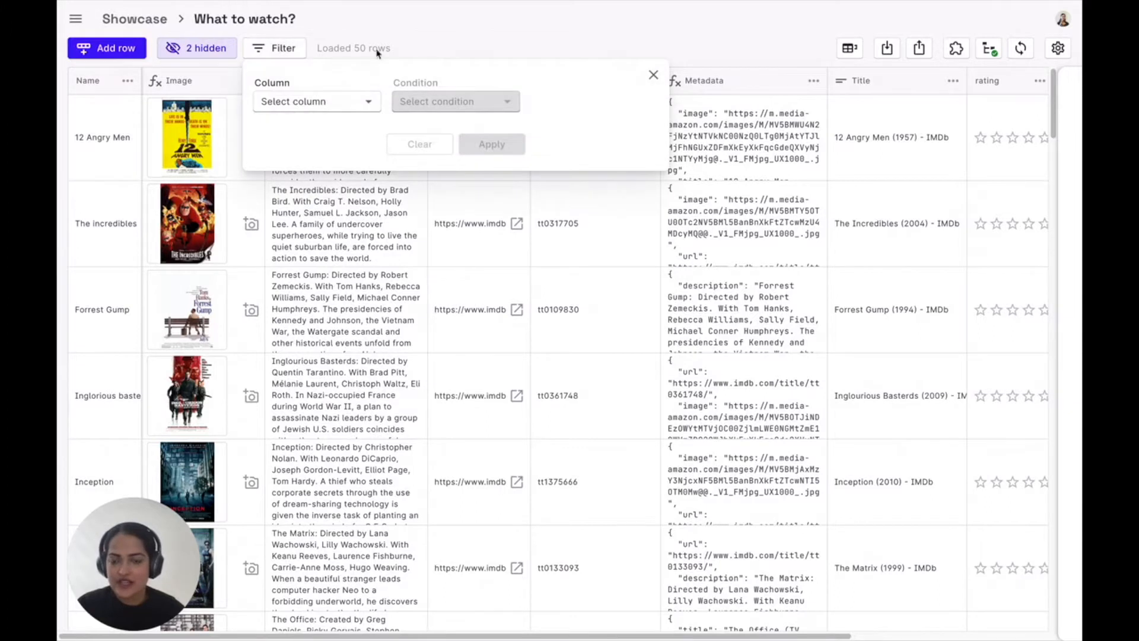
click(651, 74)
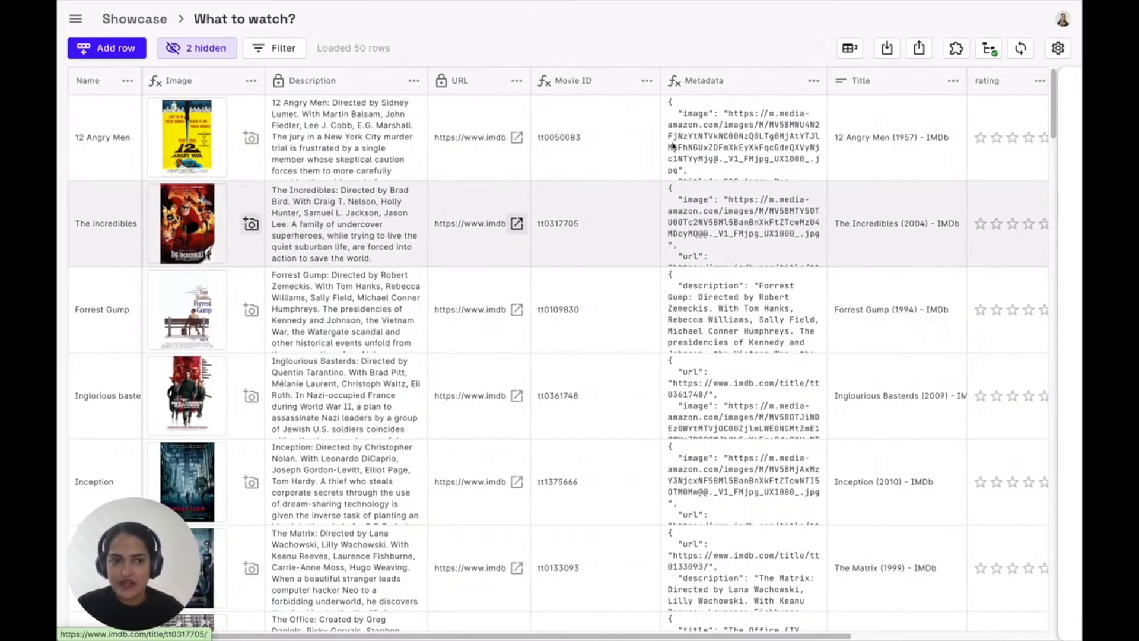
click(885, 48)
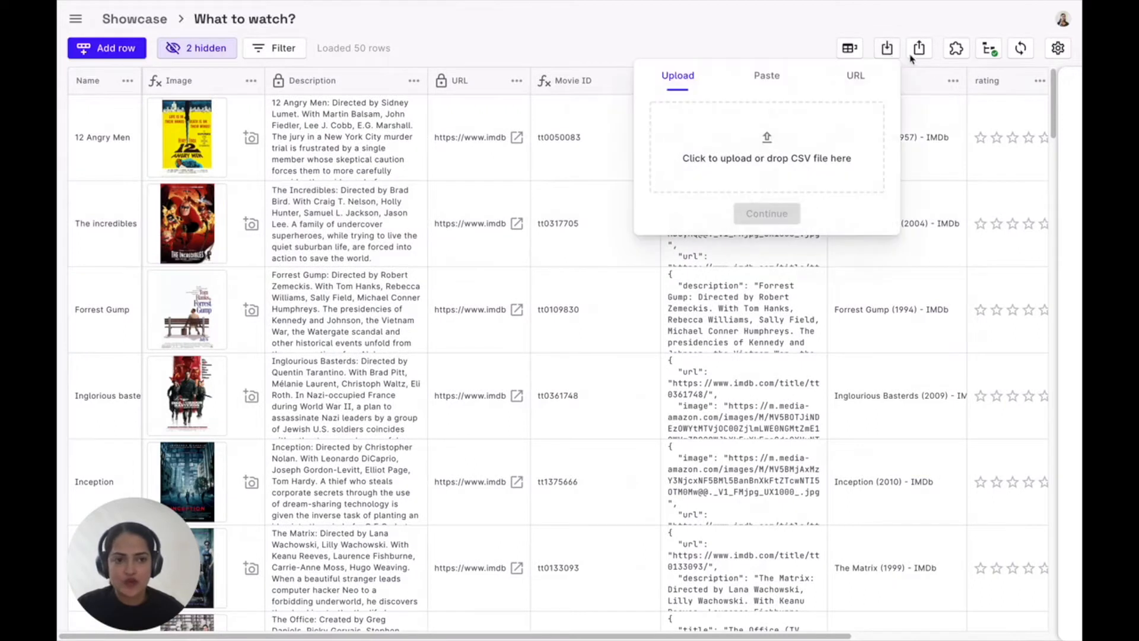
click(918, 47)
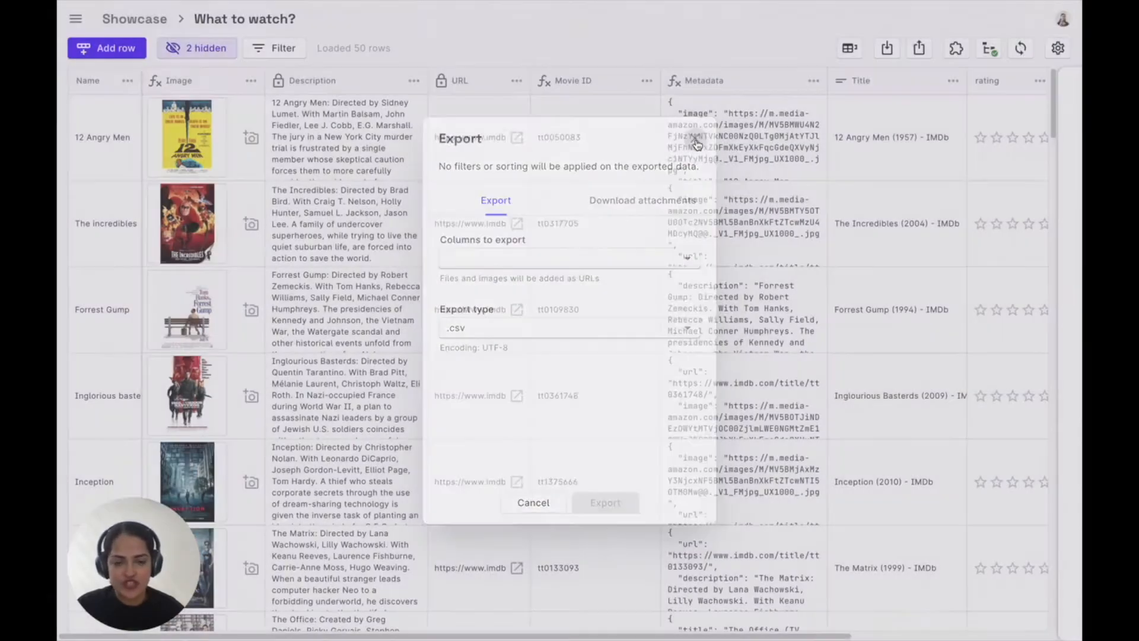
click(533, 501)
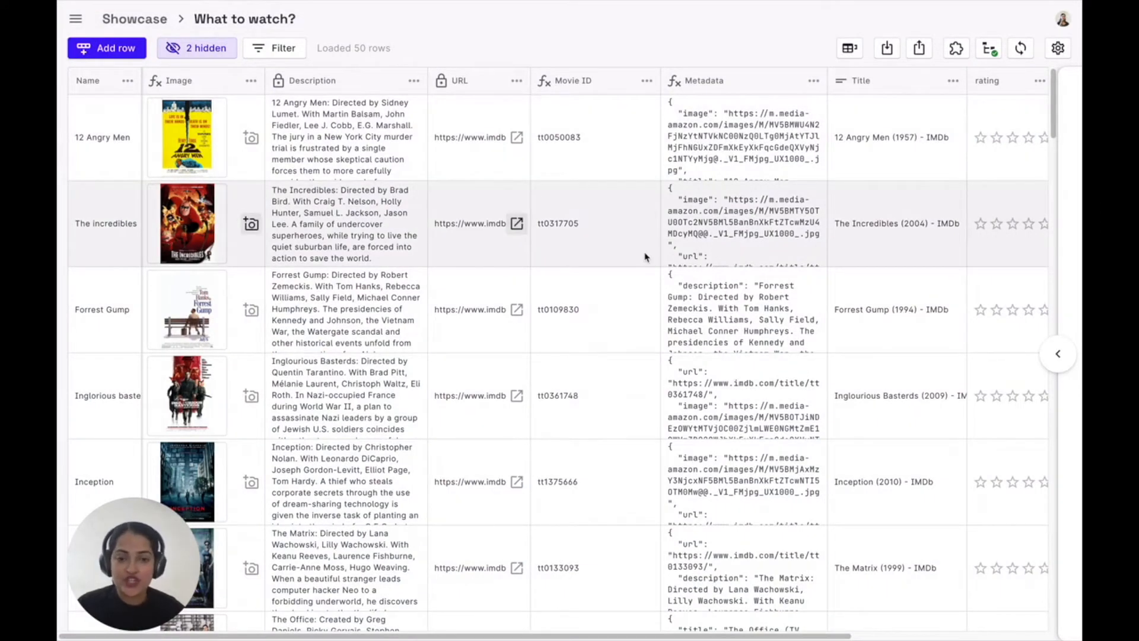
- Browse the available column types for a new column, then leave without adding one
scroll(right, 3)
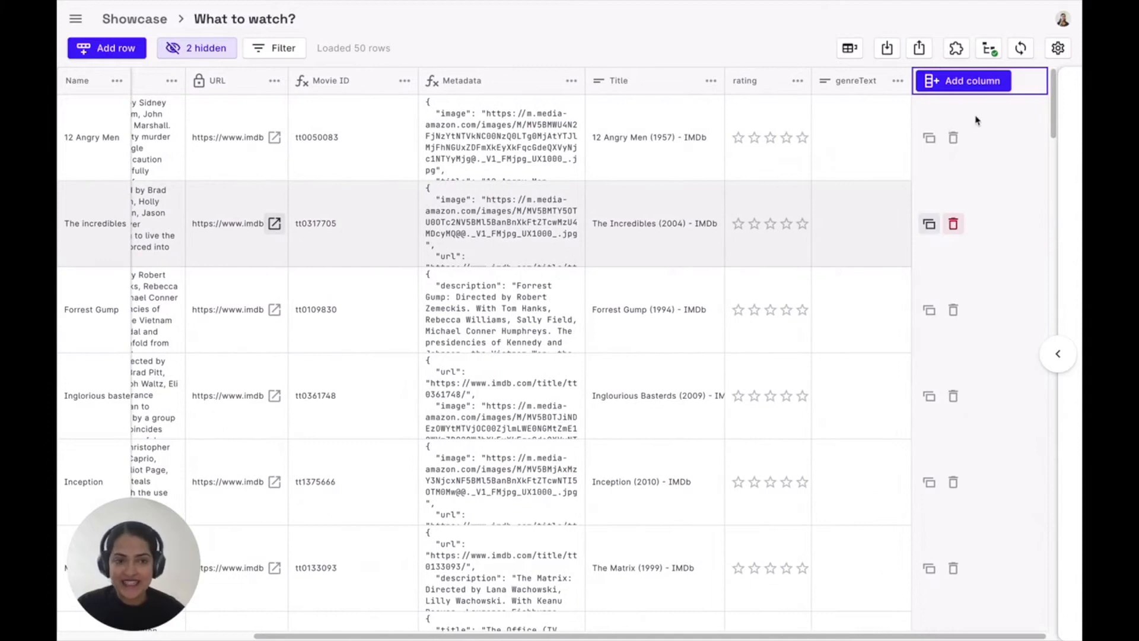
click(971, 81)
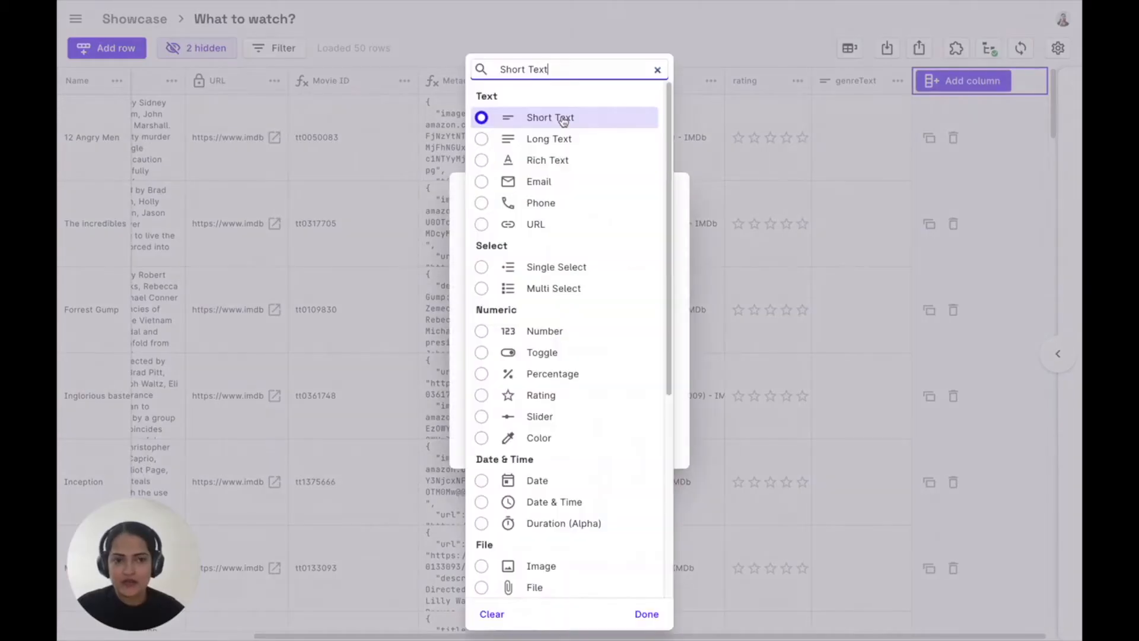
mouse_move(598, 269)
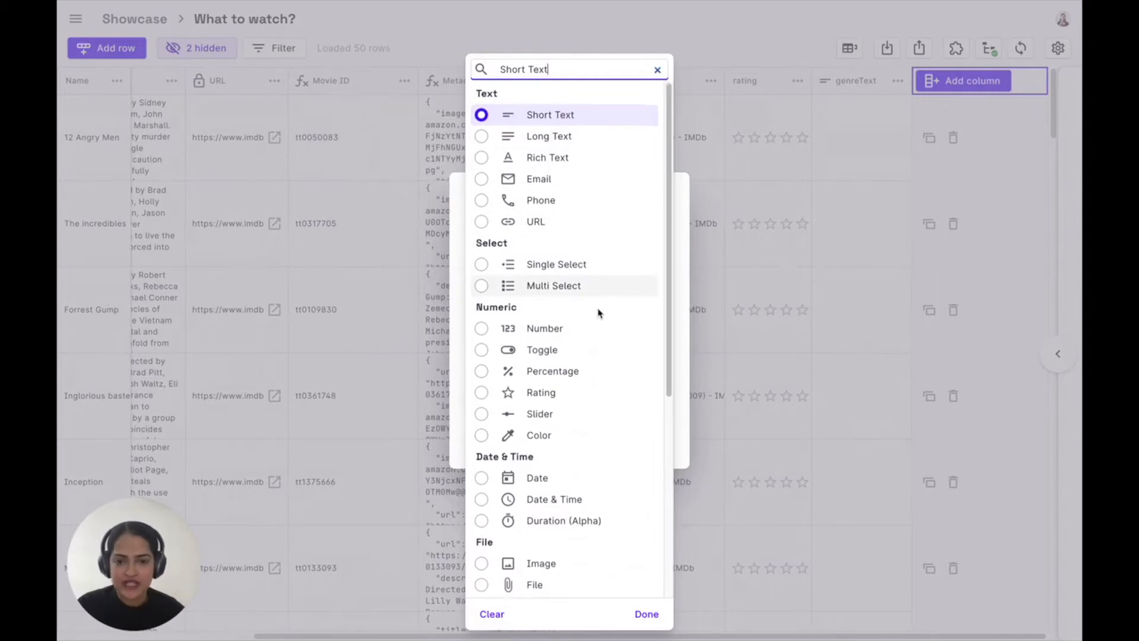
scroll(down, 3)
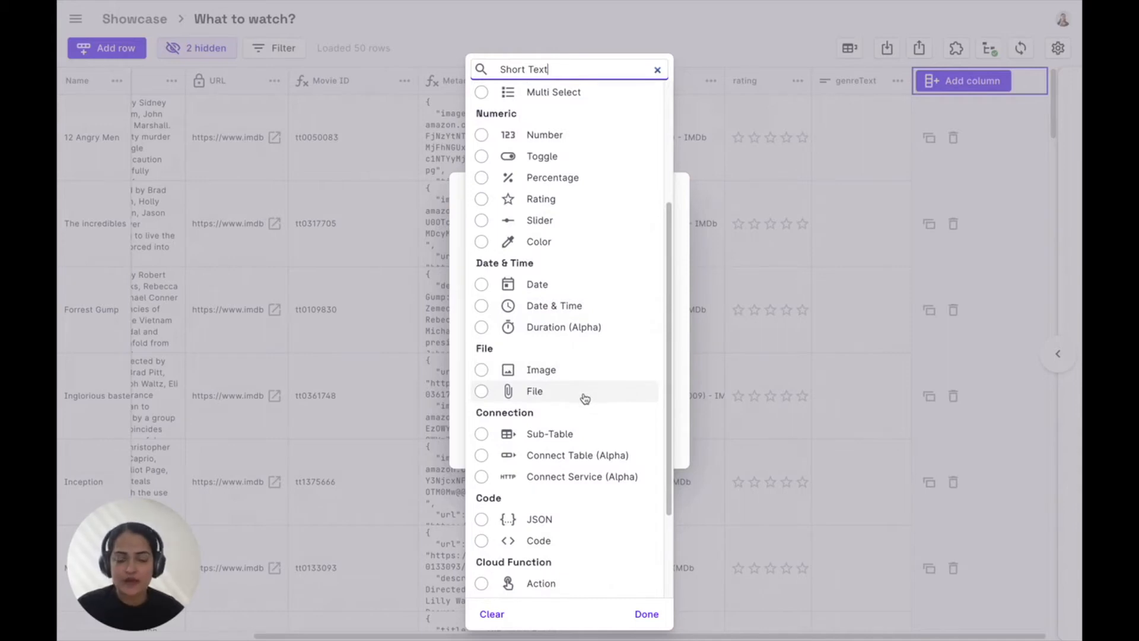
scroll(down, 3)
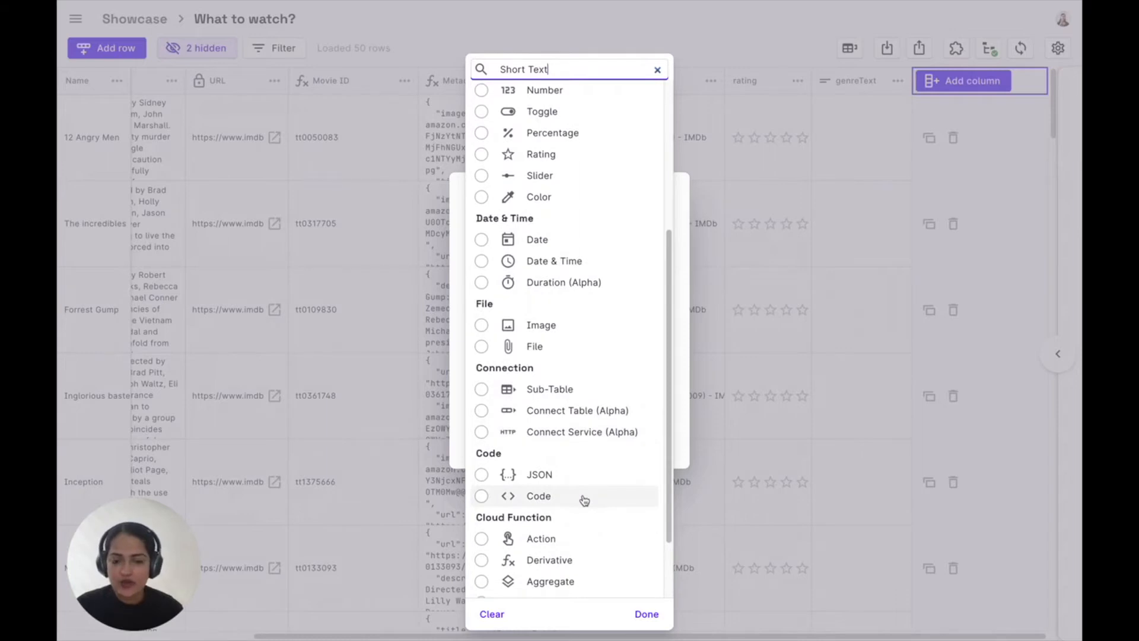
click(645, 613)
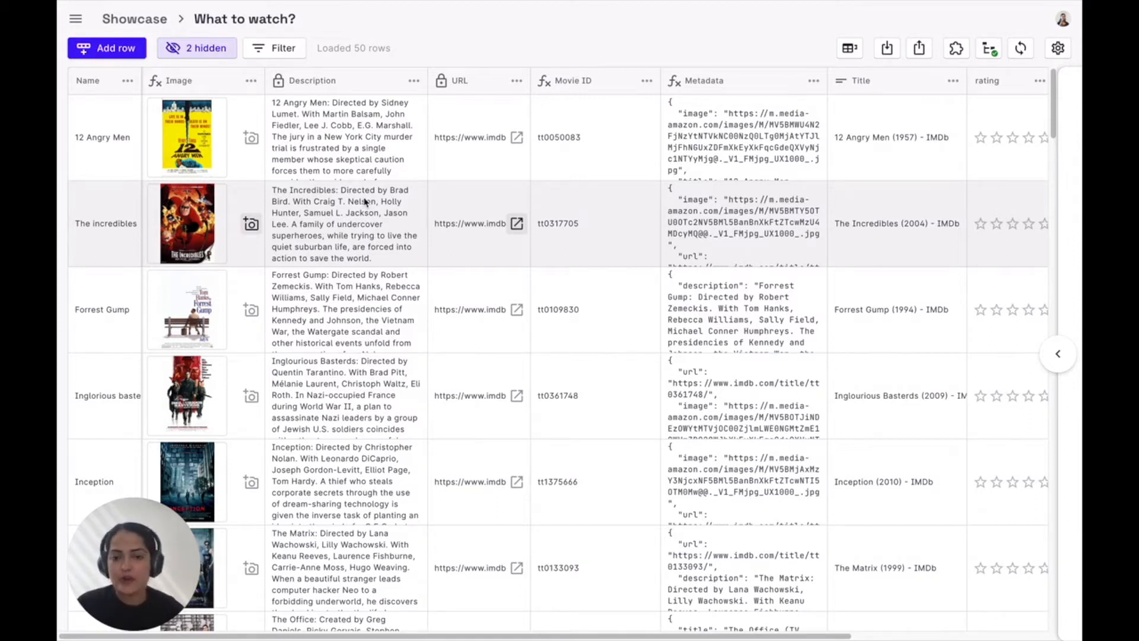
mouse_move(753, 229)
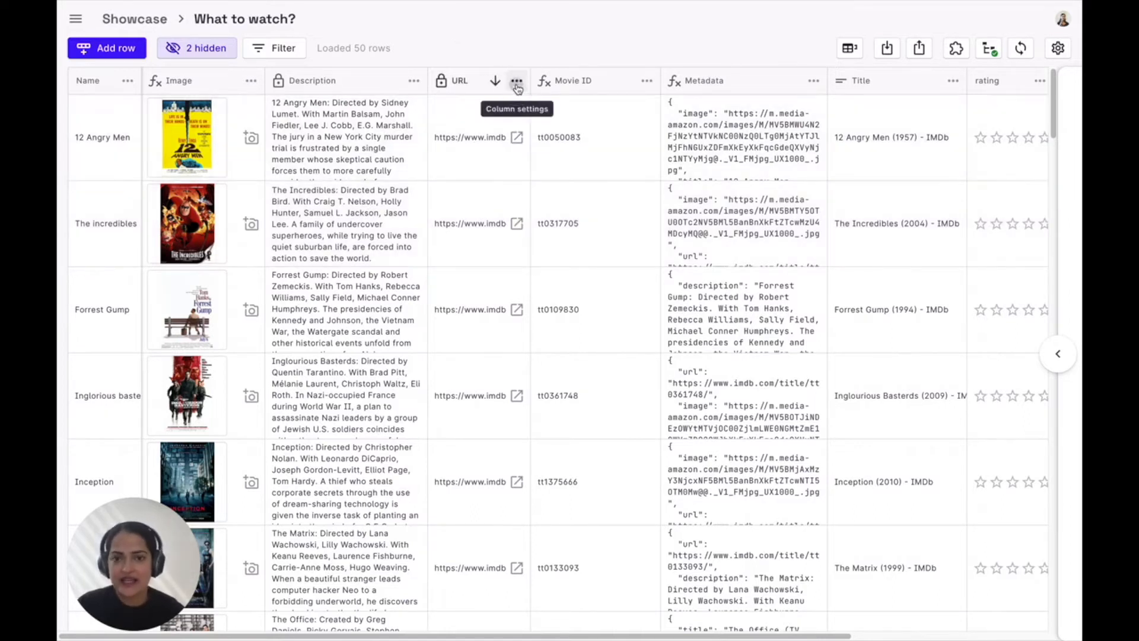
- Review the URL column menu and the genreText column settings, keeping default value Undefined
click(516, 81)
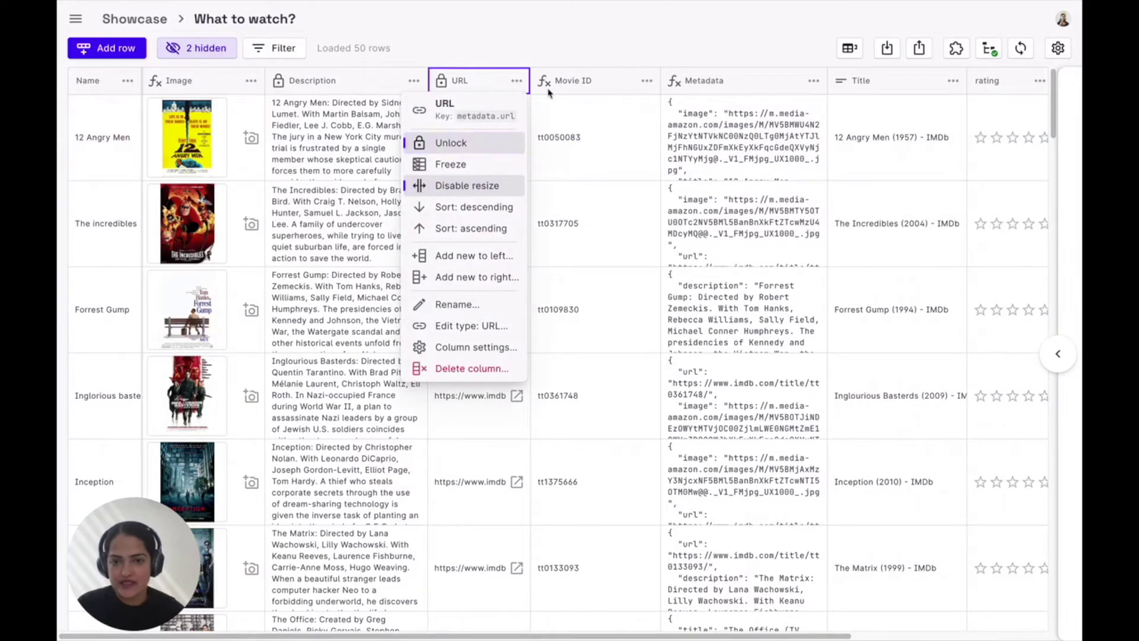
click(540, 60)
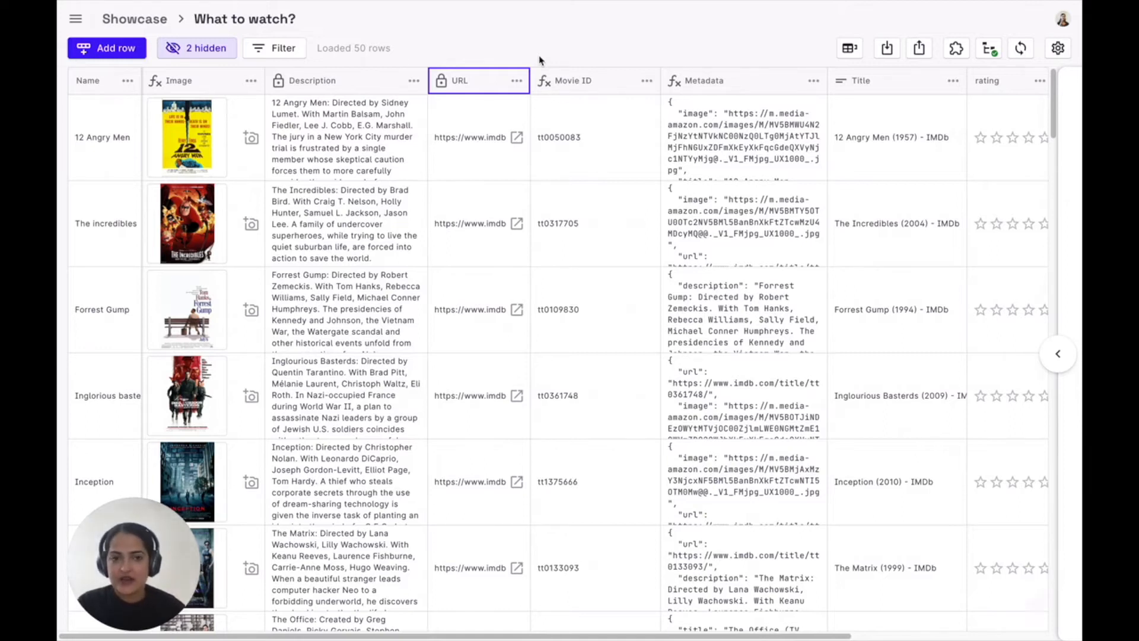
click(898, 80)
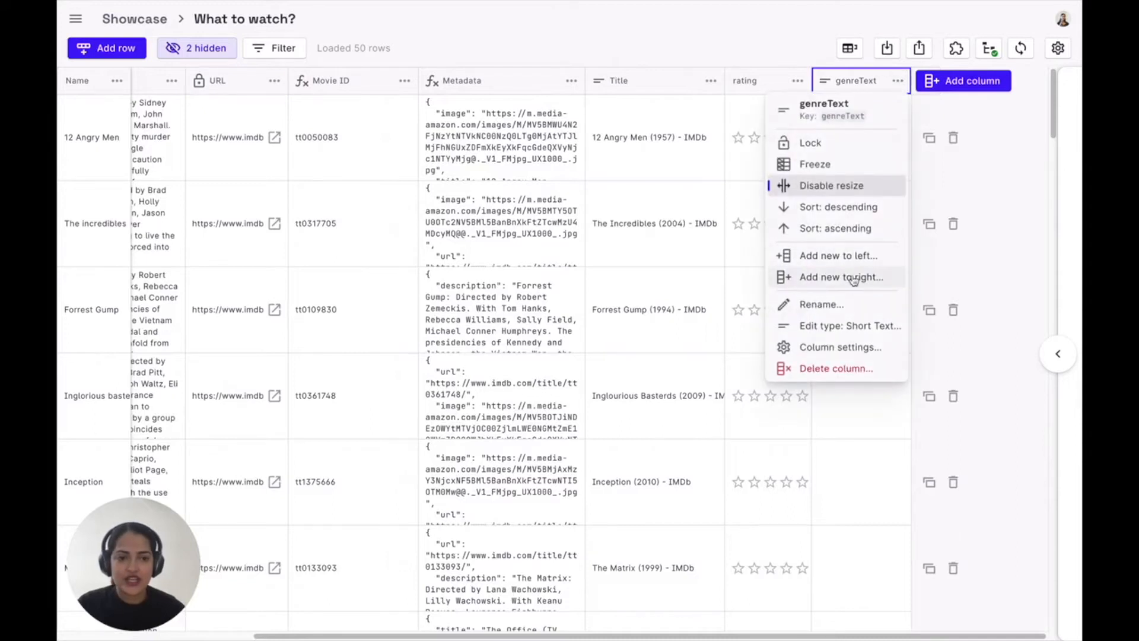
click(839, 346)
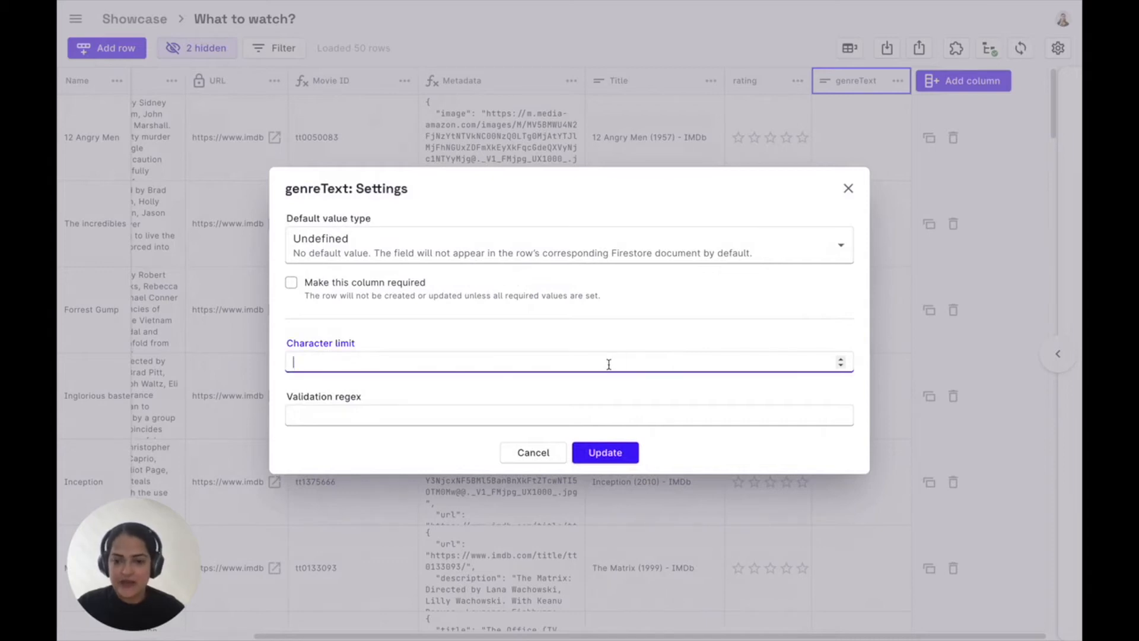
mouse_move(488, 420)
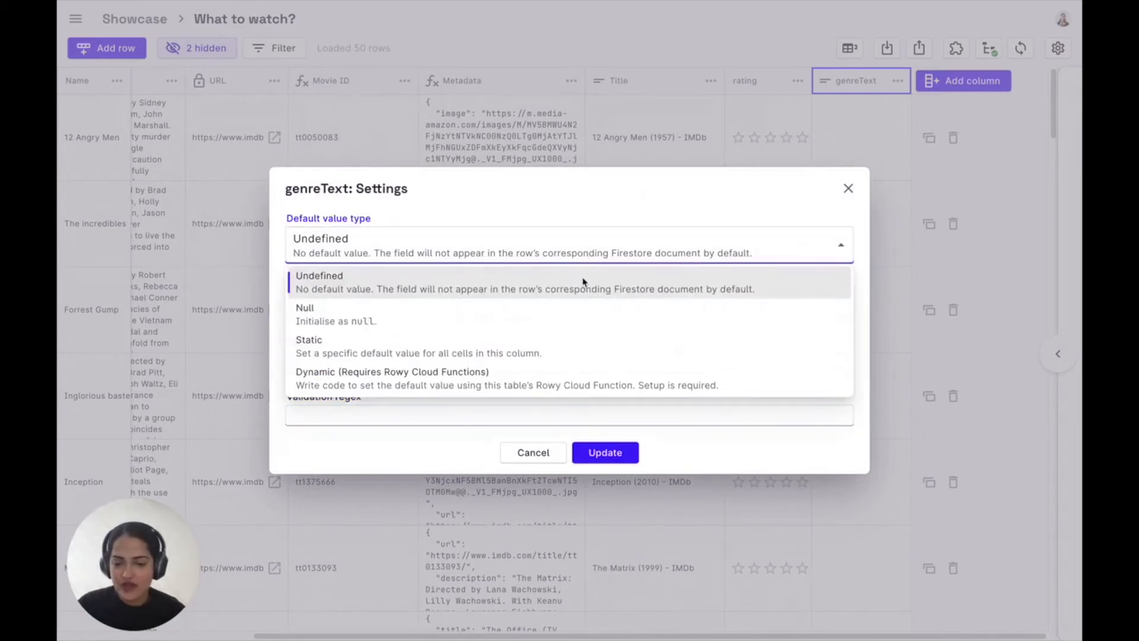
mouse_move(584, 346)
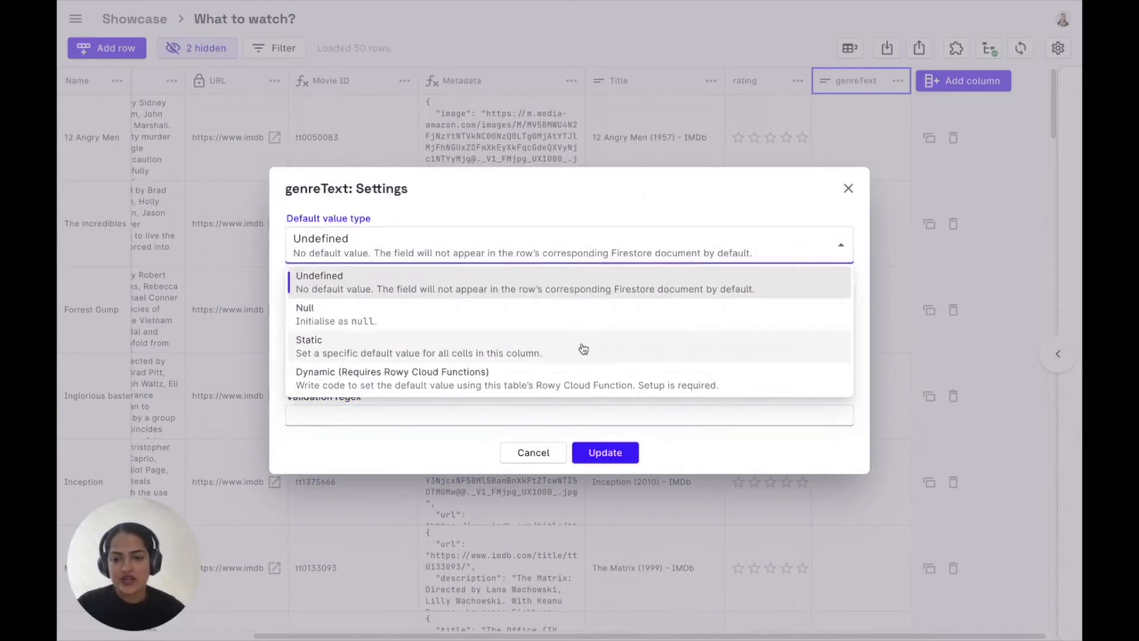
mouse_move(870, 345)
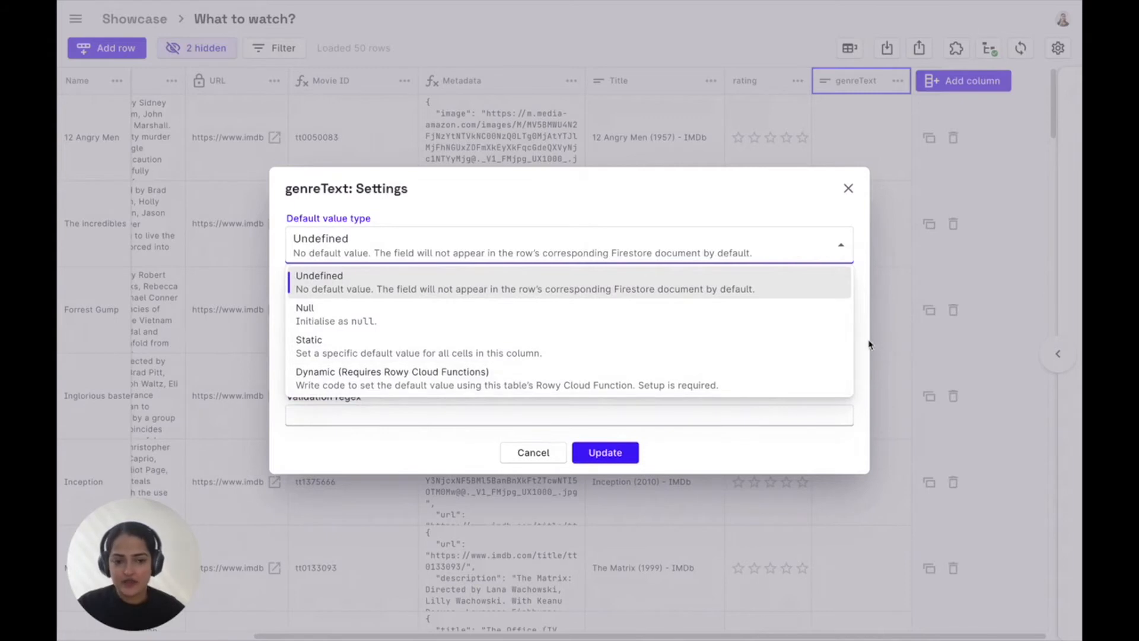
click(318, 278)
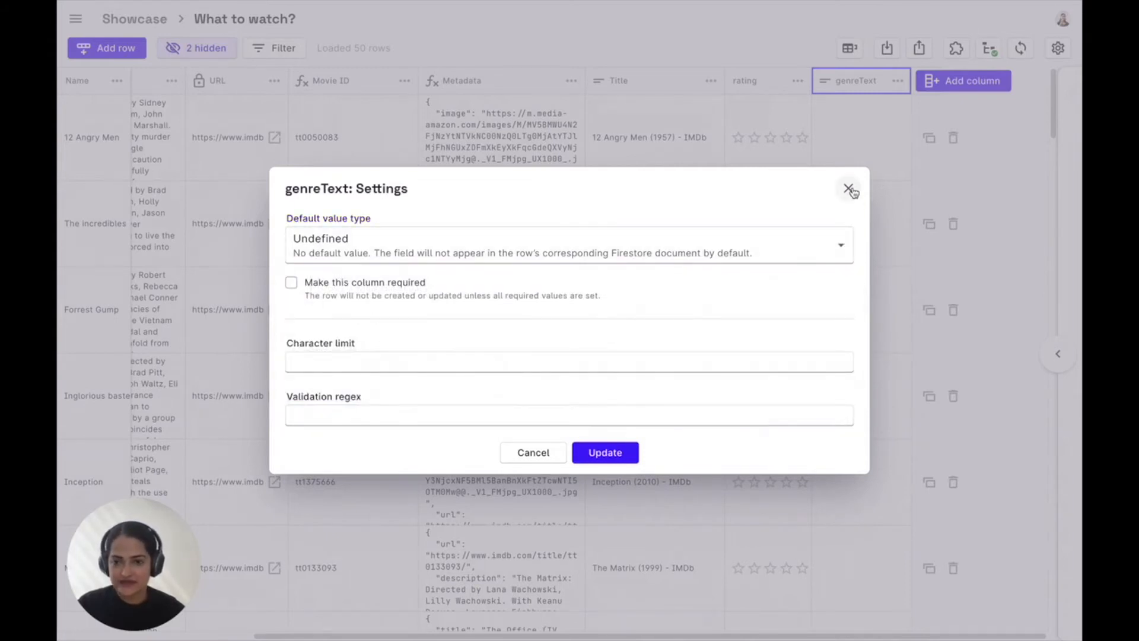
click(849, 189)
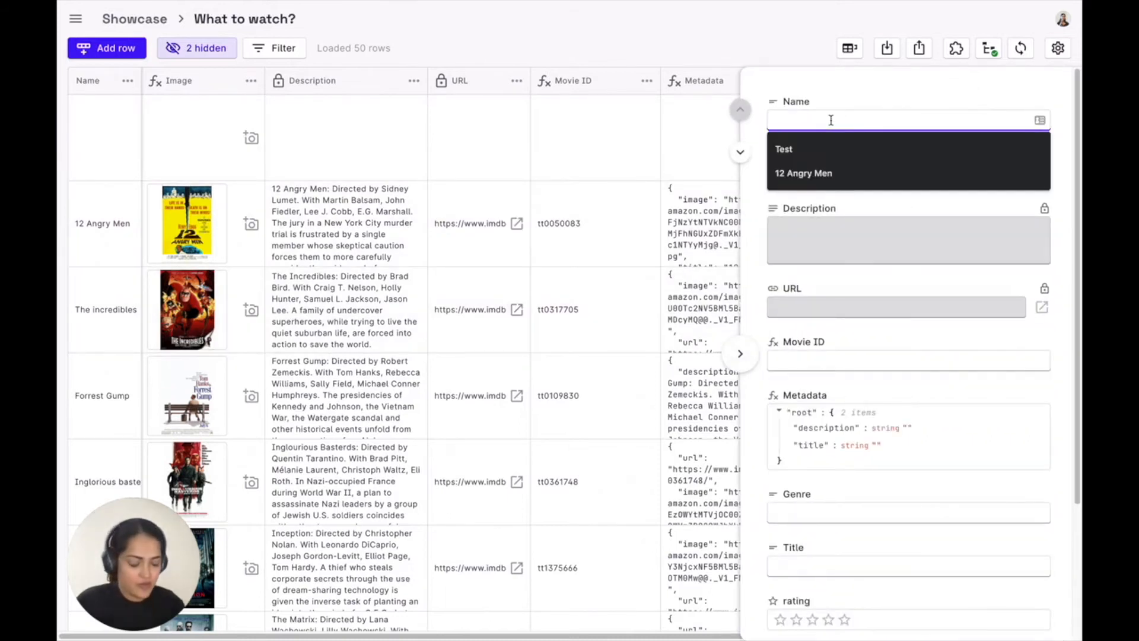
- Name the new top row 'Matrix 4' and bring up the Movie ID column menu
text(Matrix 4)
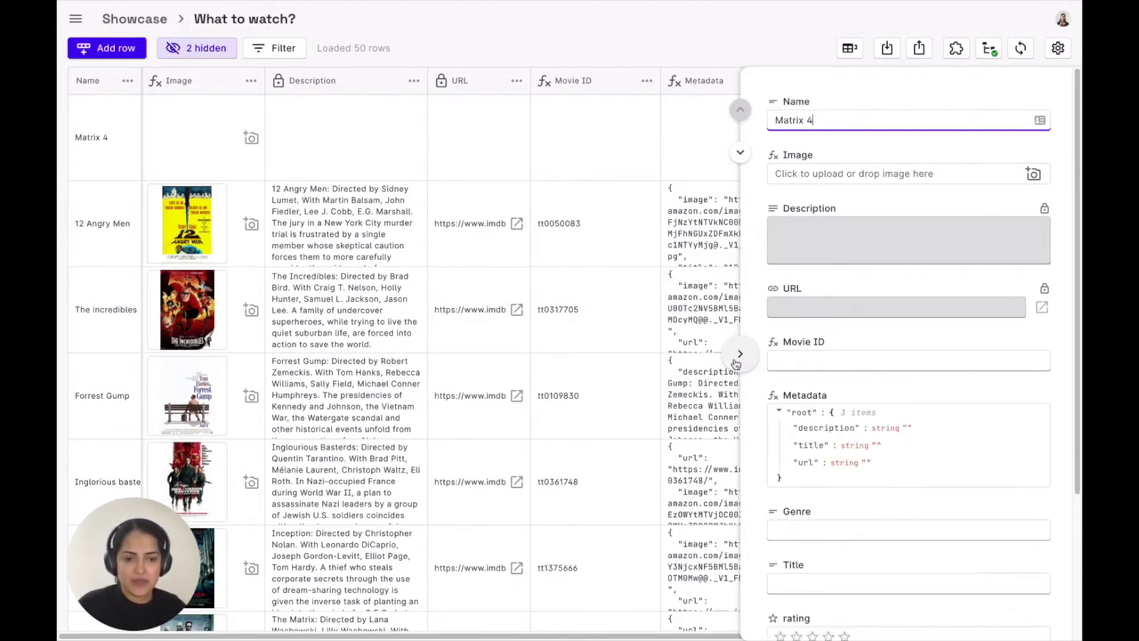
click(645, 81)
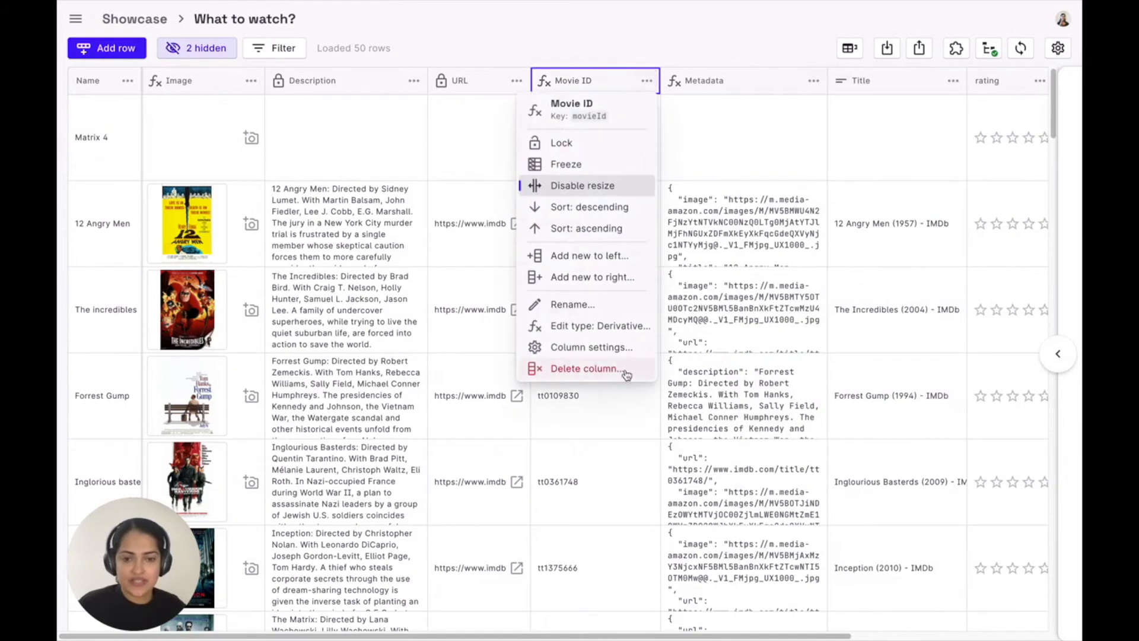
- Inspect the Movie ID derivative settings and its listener fields (Name), leaving them unchanged
click(590, 346)
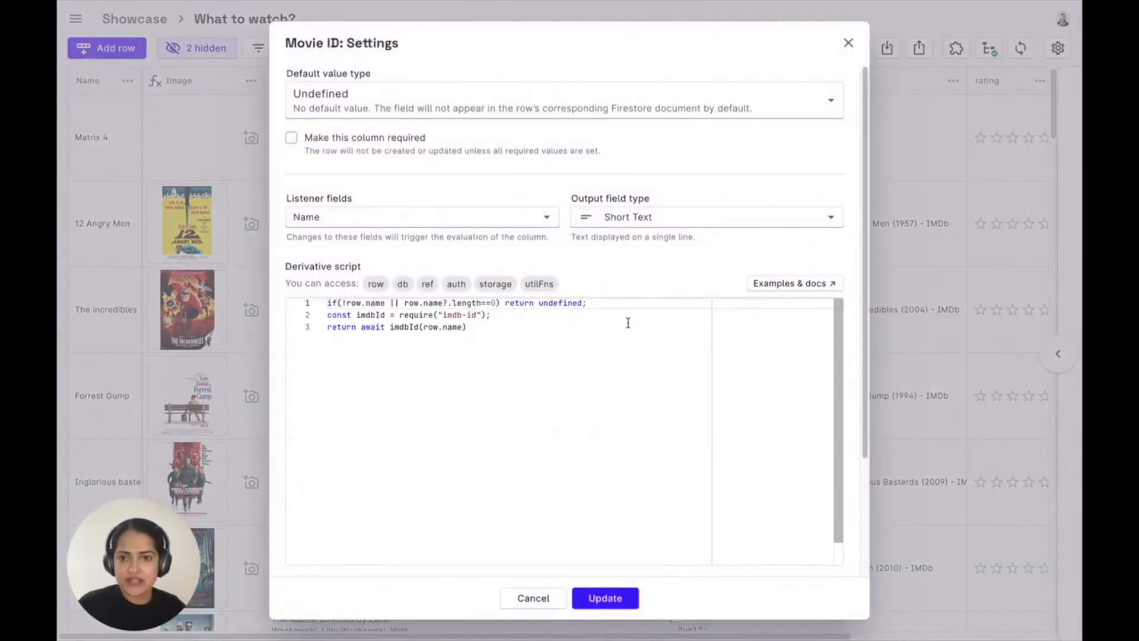
mouse_move(527, 265)
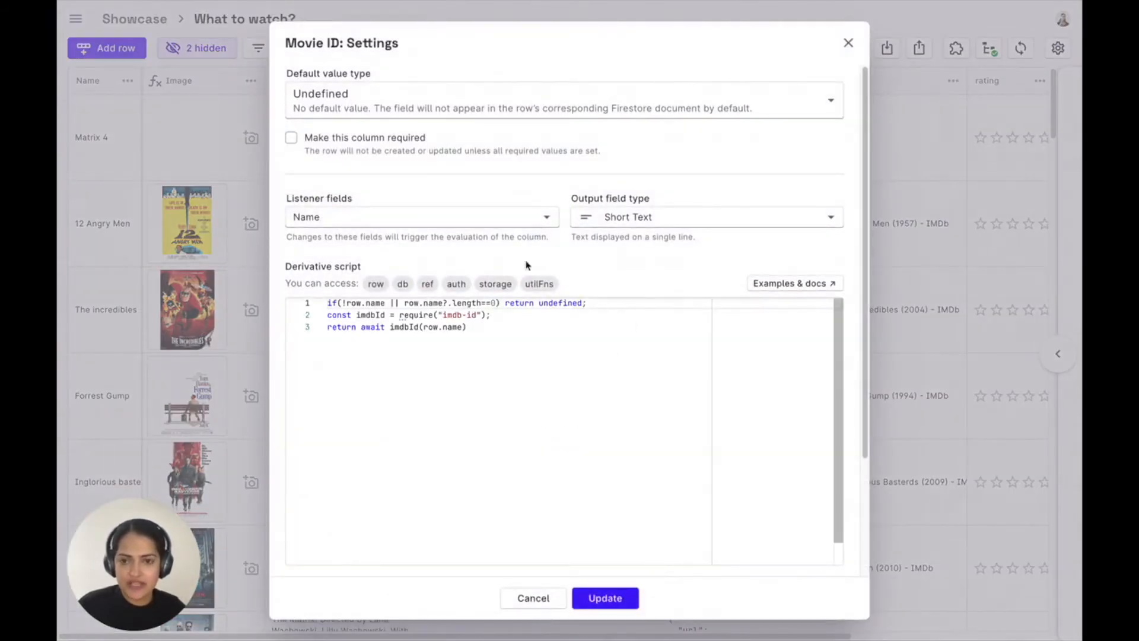
click(421, 216)
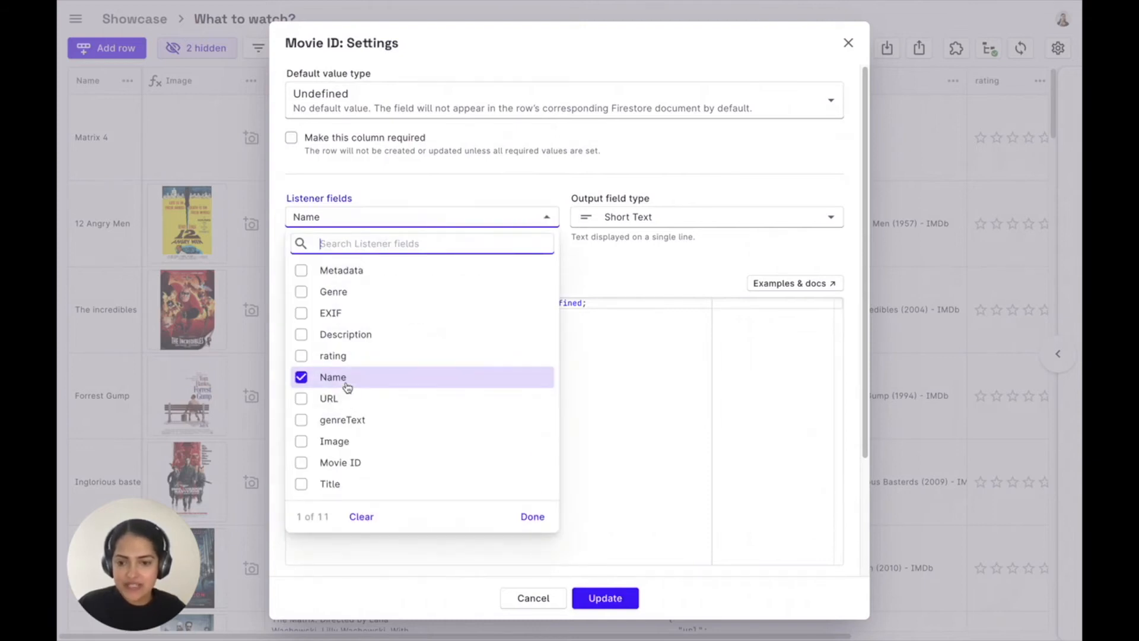
click(532, 516)
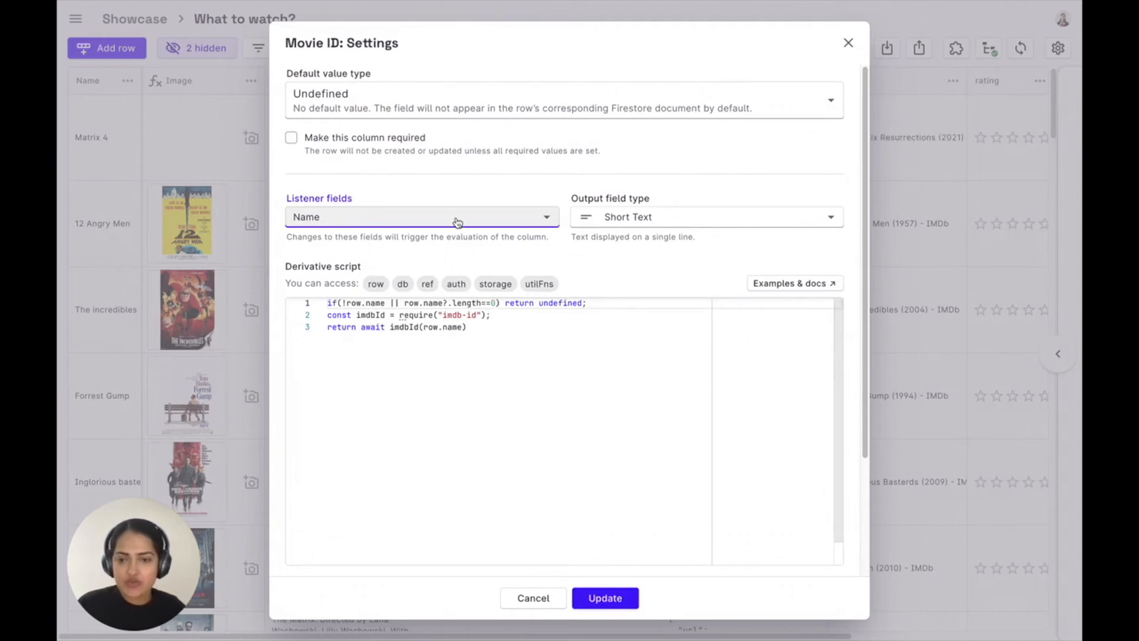
mouse_move(469, 341)
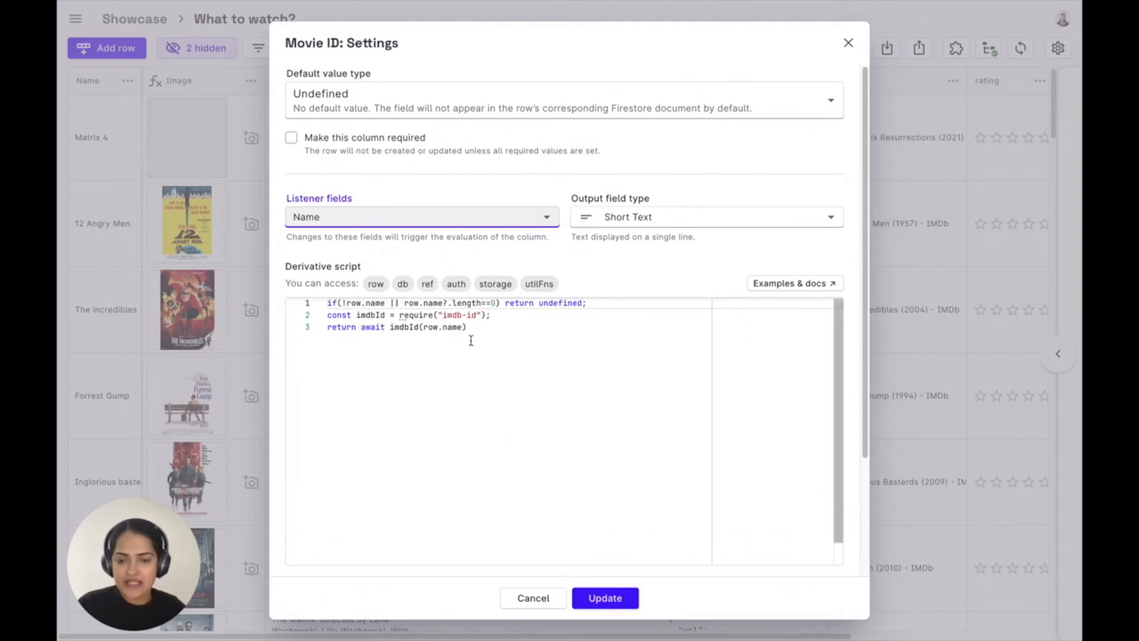
click(604, 598)
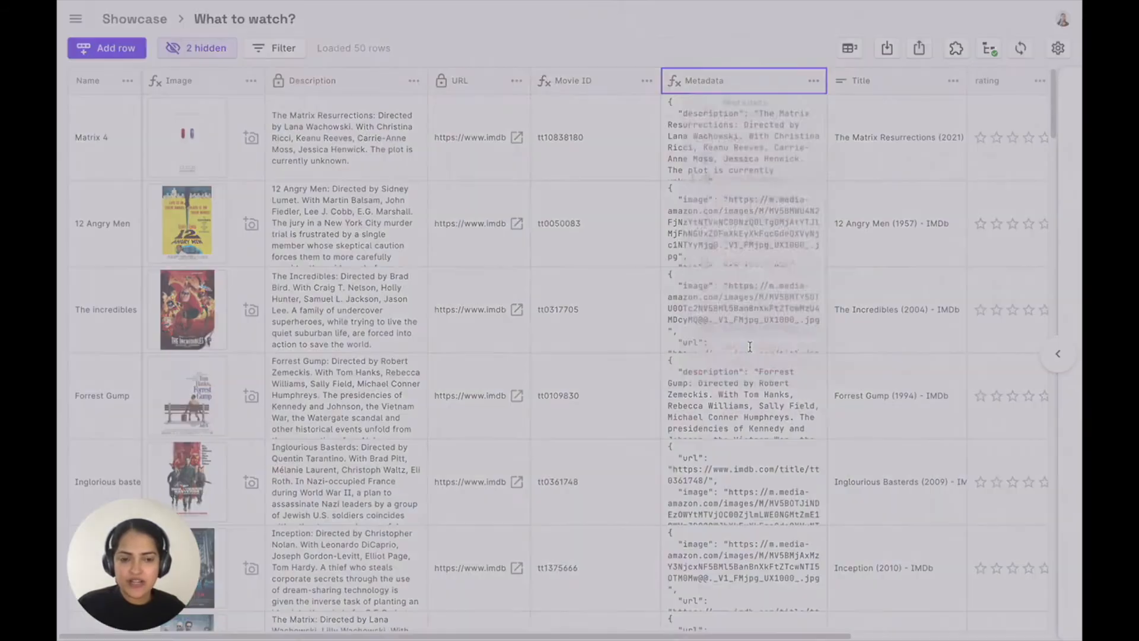
click(812, 80)
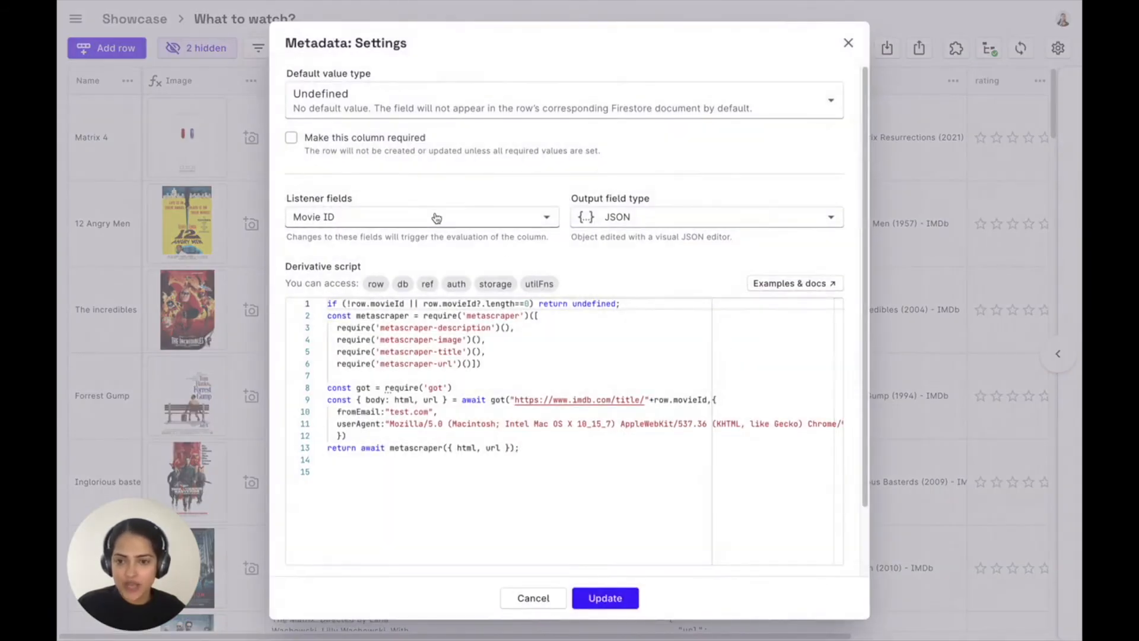
click(705, 400)
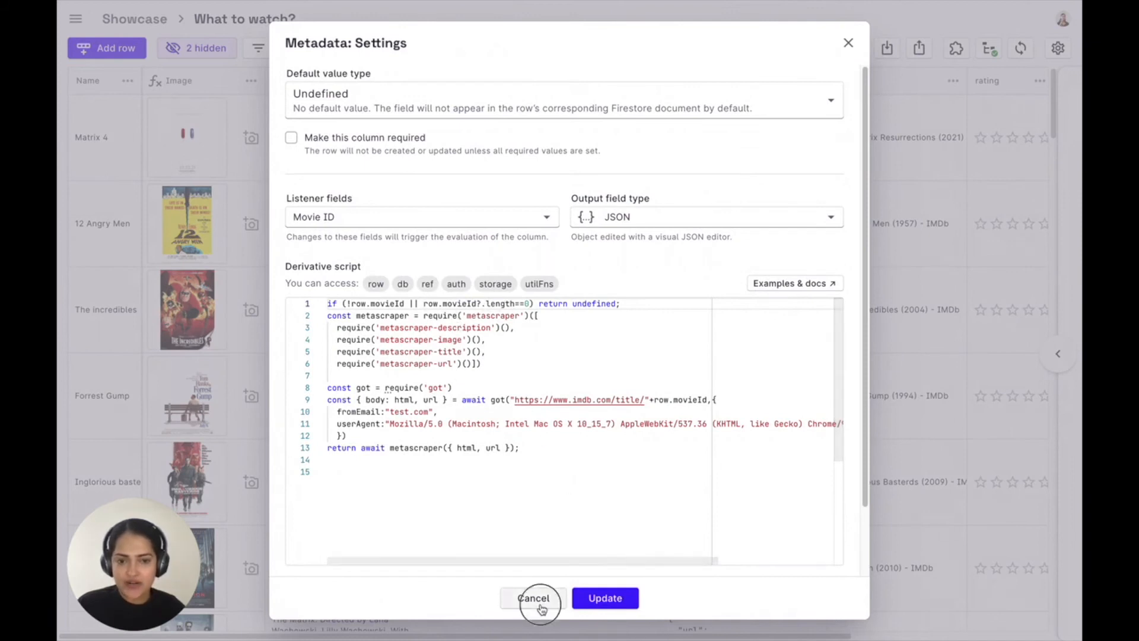
click(533, 598)
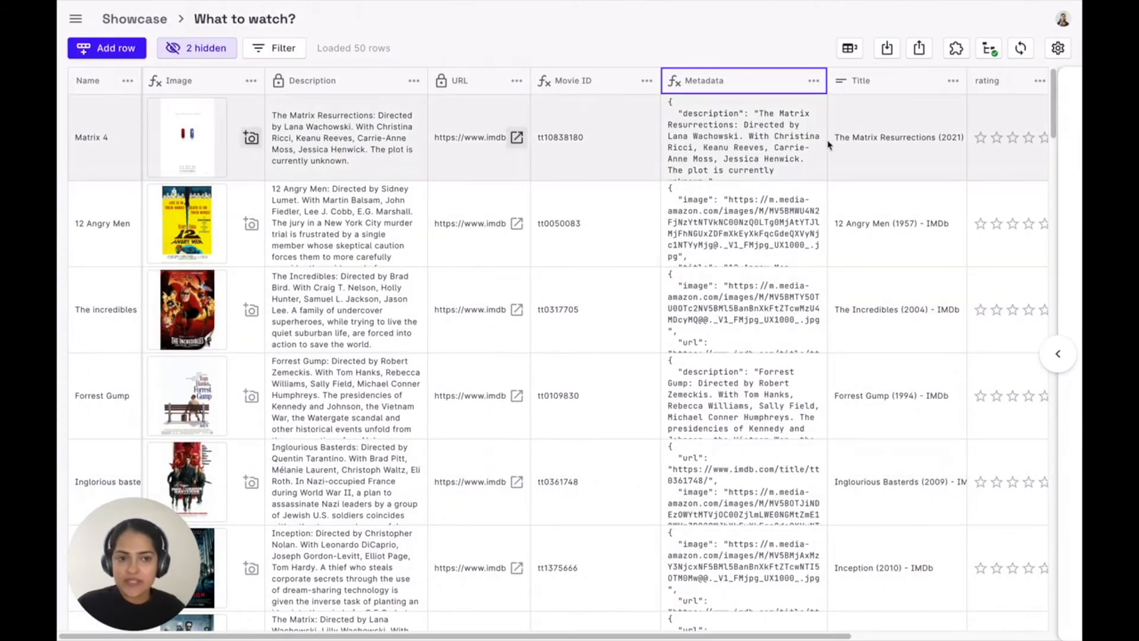
mouse_move(283, 150)
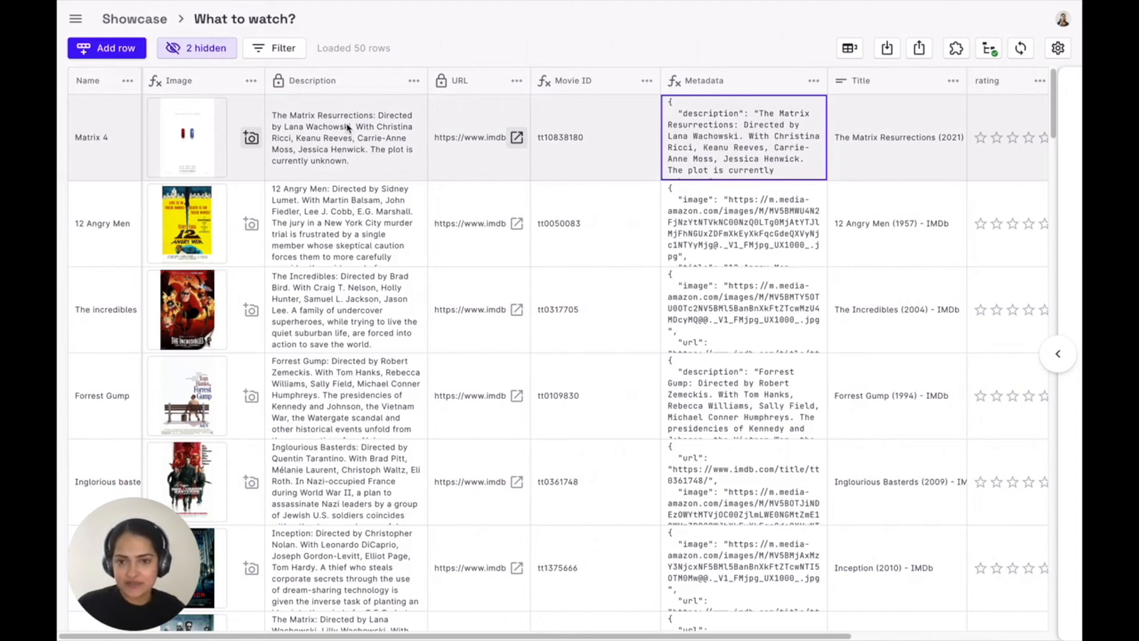
mouse_move(956, 47)
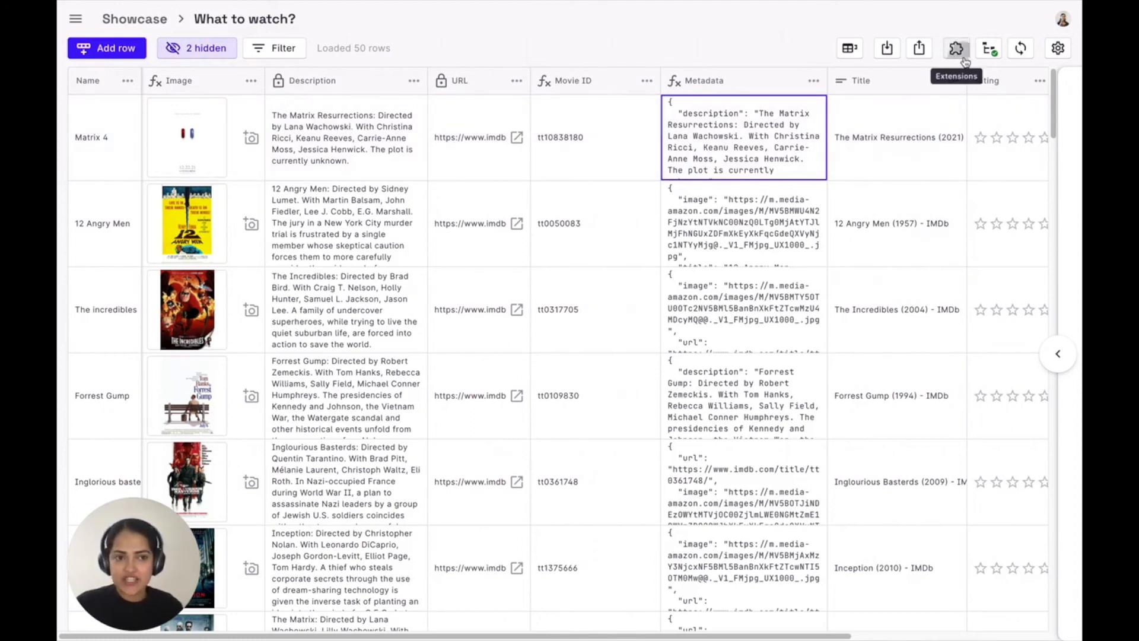
- Begin a new sendgridEmail extension from the table's Extensions list
click(956, 47)
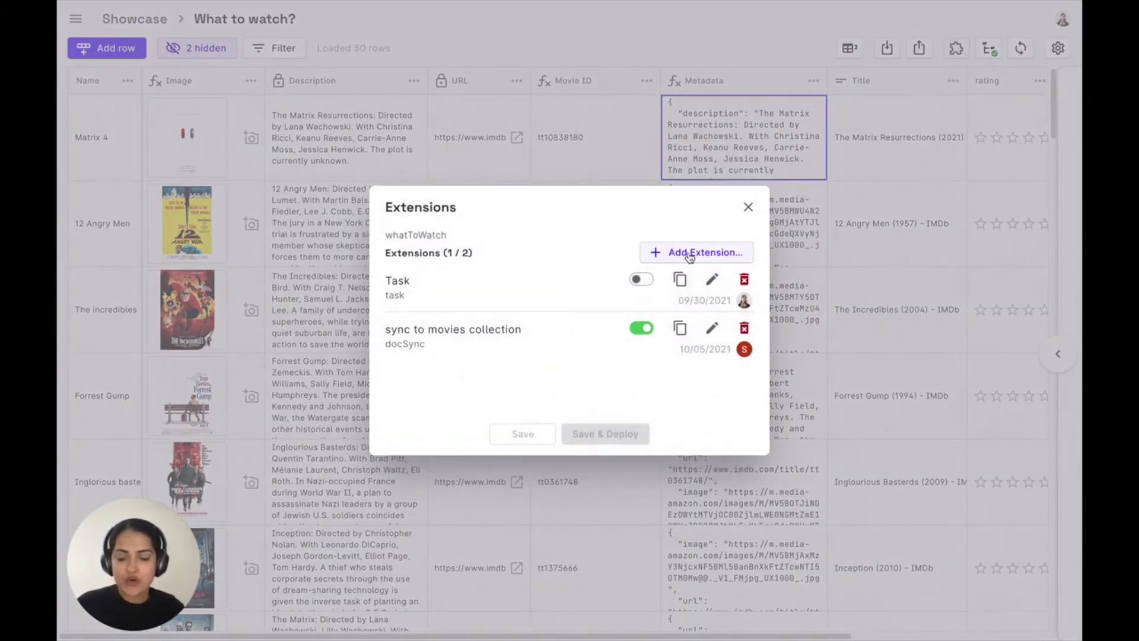
click(697, 252)
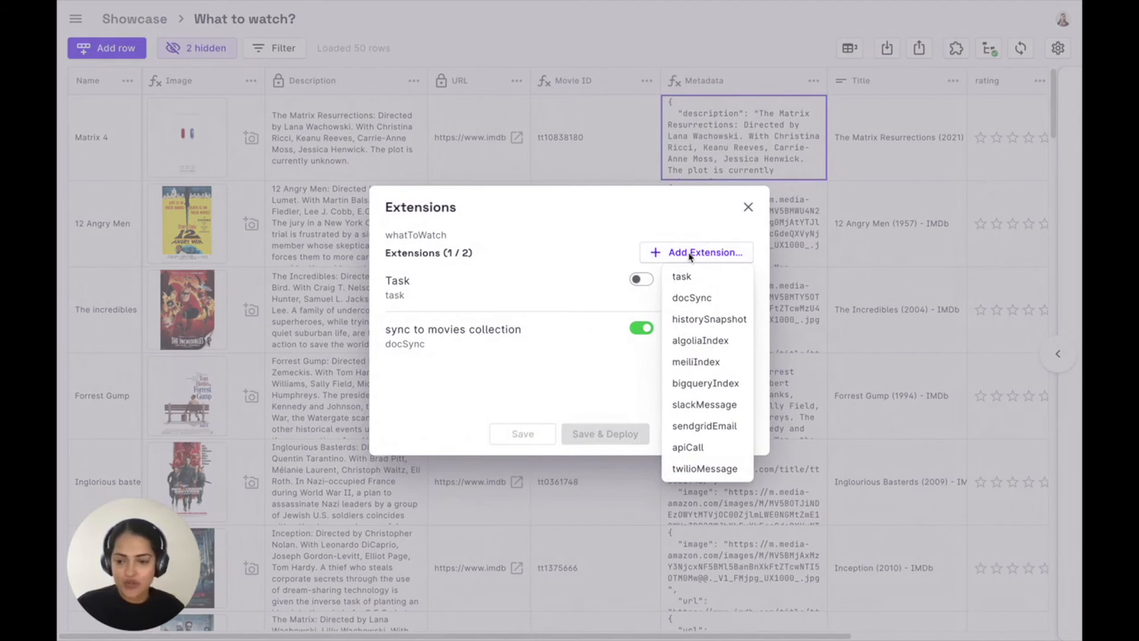
click(703, 426)
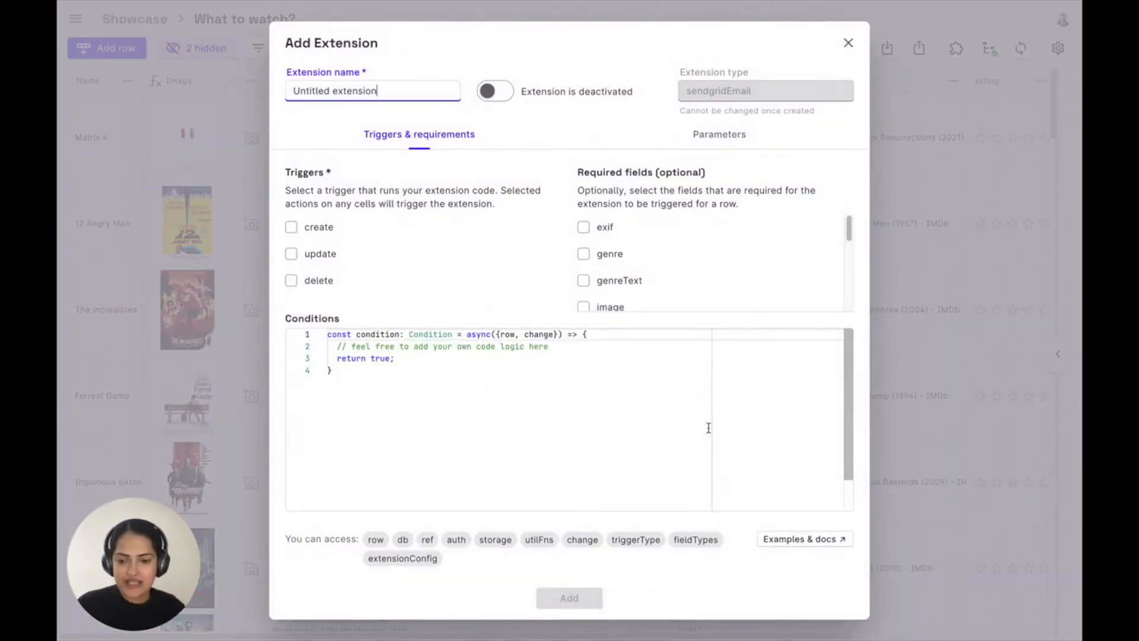
- Set the extension to run on create, update and delete with name as a required field
click(291, 226)
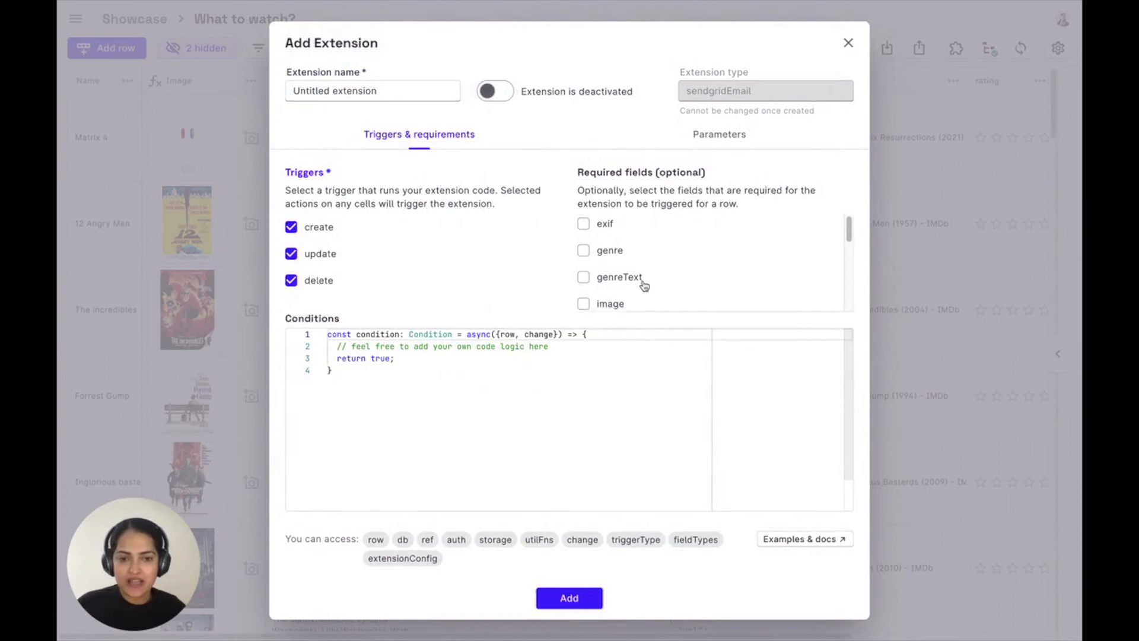
scroll(down, 3)
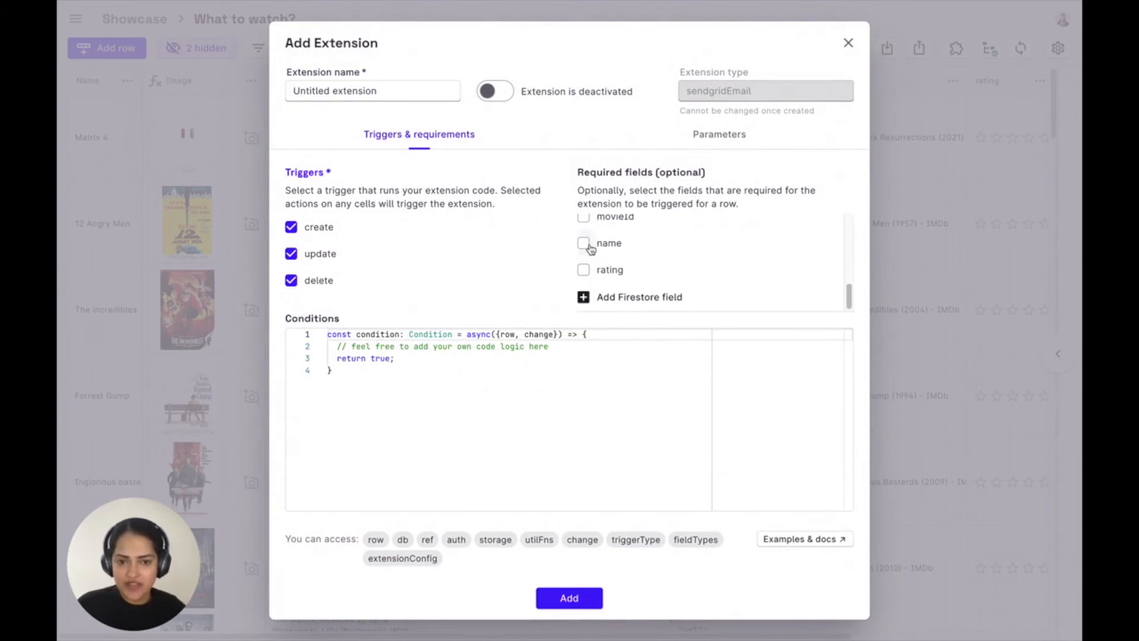
click(583, 242)
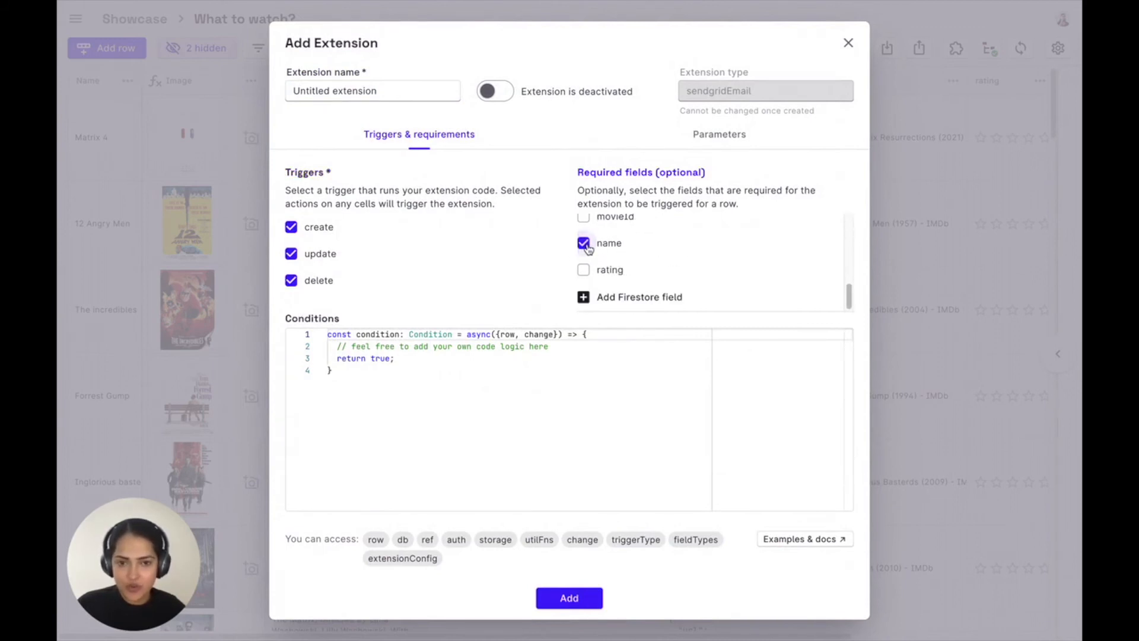
click(719, 134)
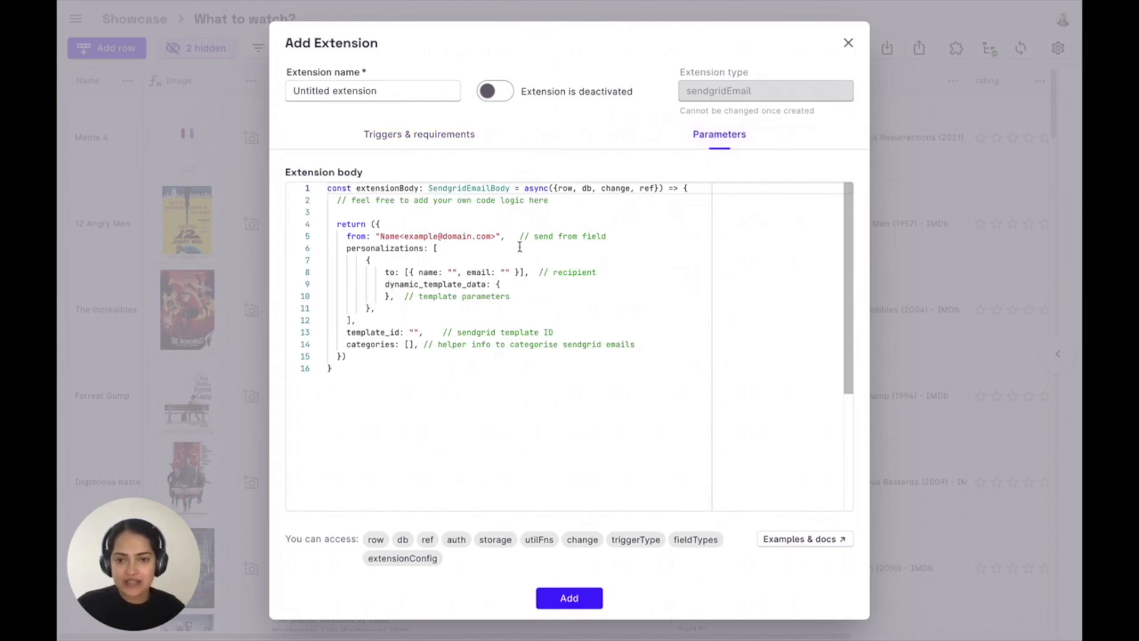
mouse_move(452, 272)
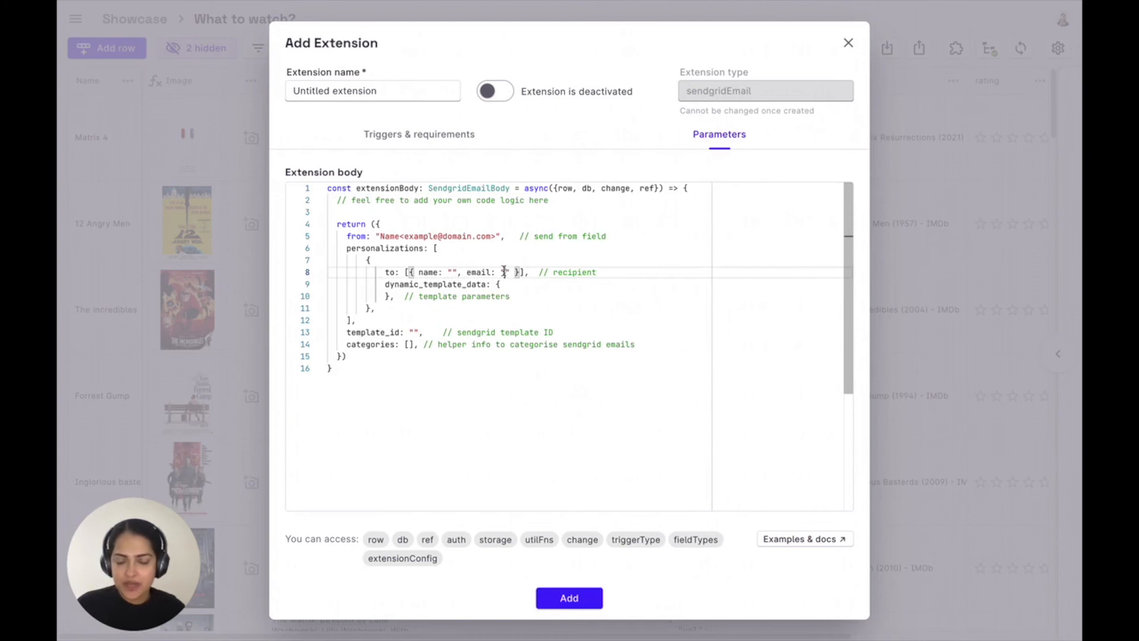
mouse_move(392, 391)
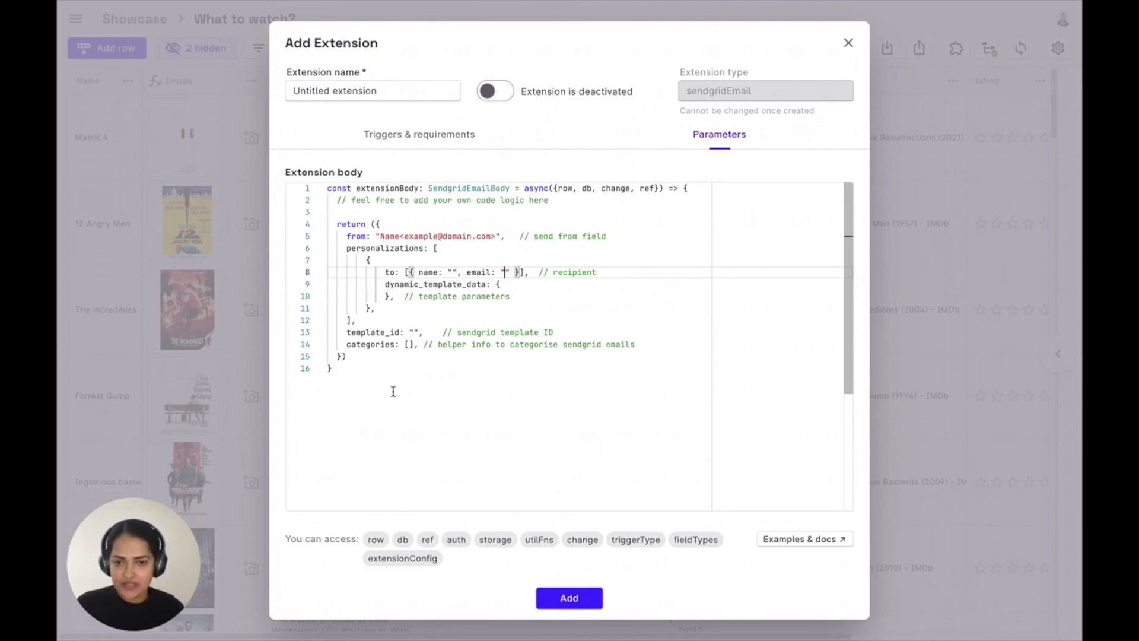
- Discard the SendGrid extension draft and return to the movie table
click(847, 43)
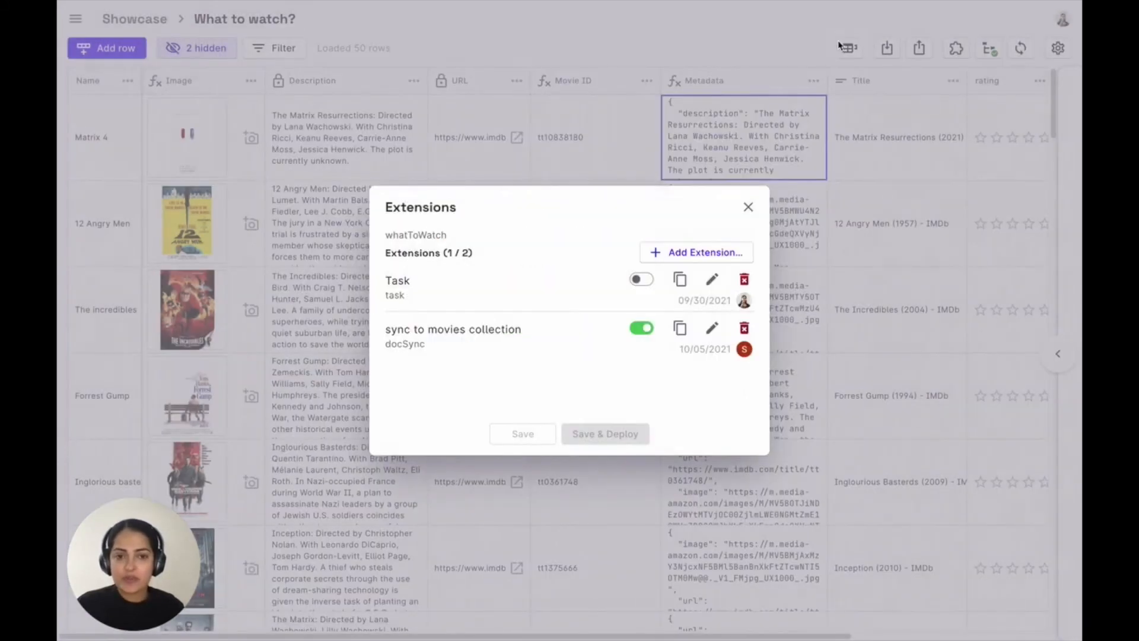
click(747, 206)
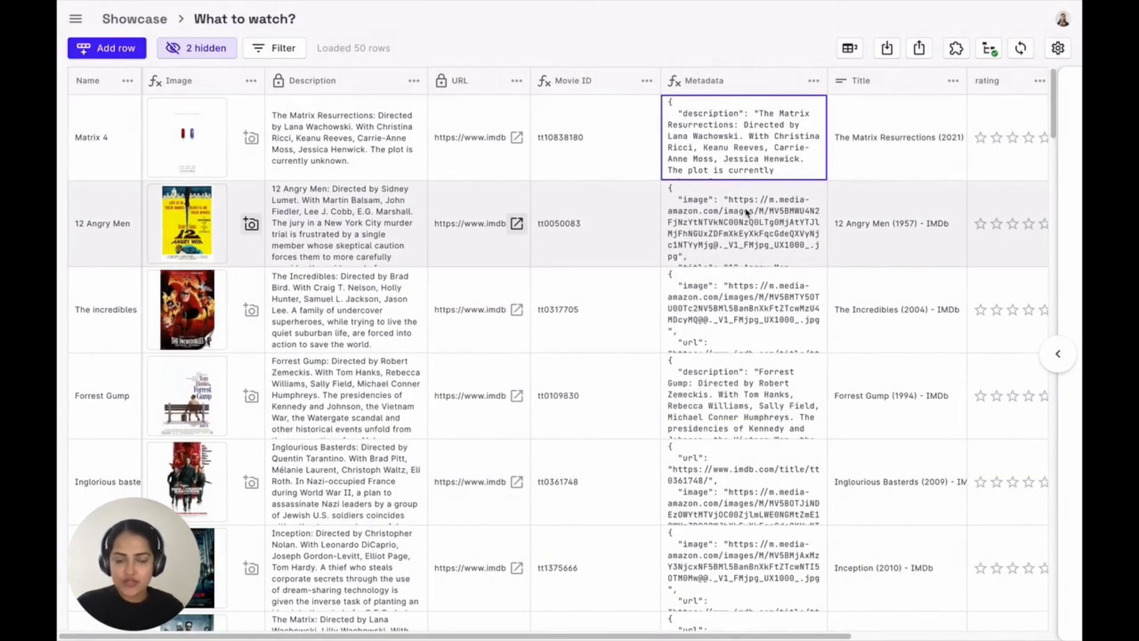